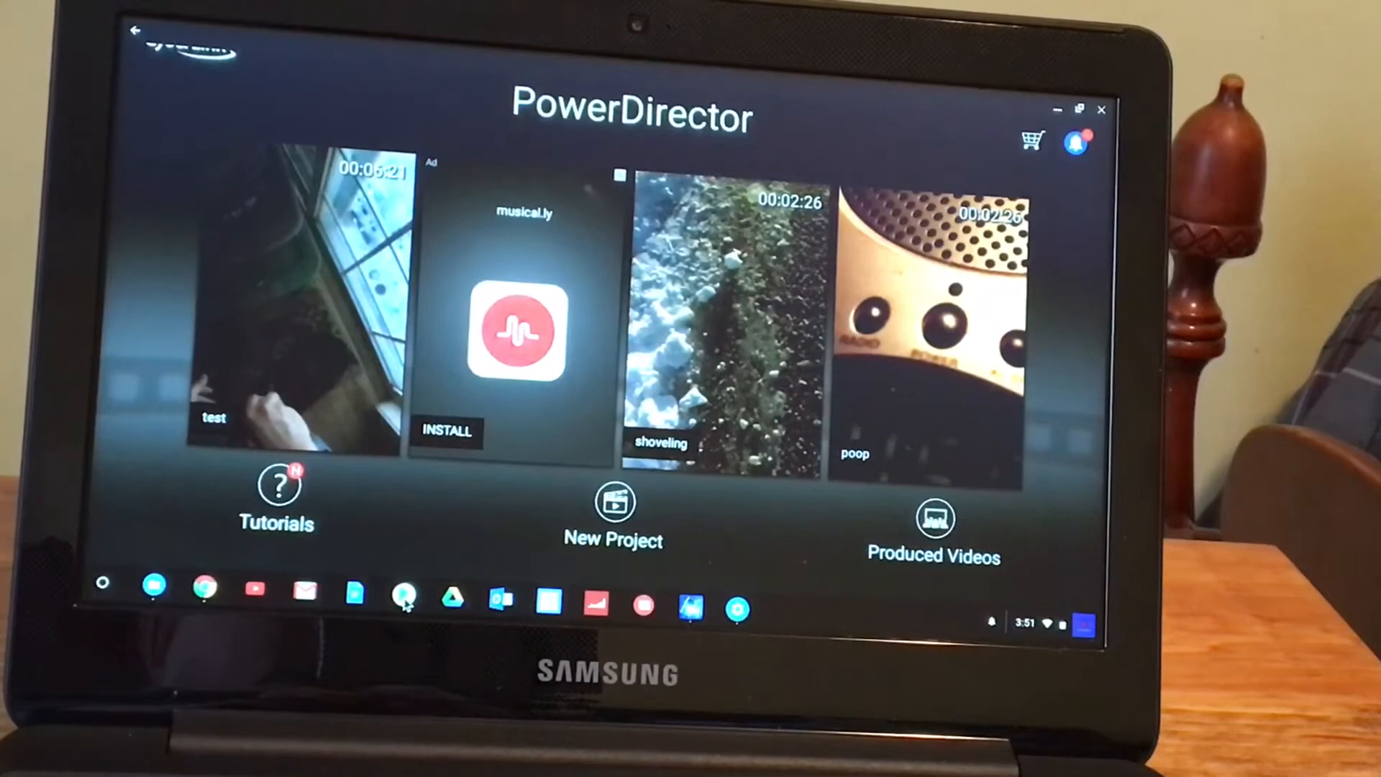
Step: Open the 'test' video project and dismiss its missing media file warning
{"action": "left_click", "coordinate": [405, 589]}
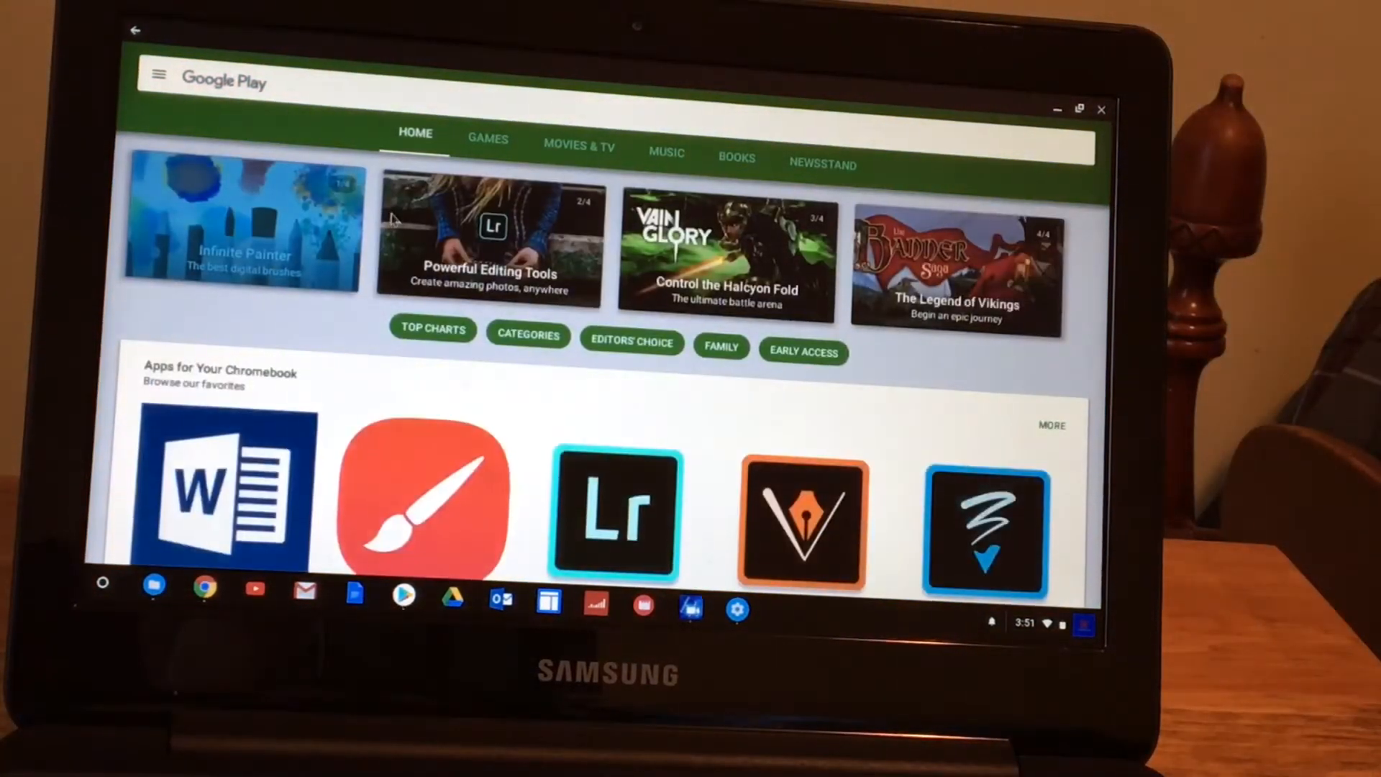
{"action": "mouse_move", "coordinate": [344, 95]}
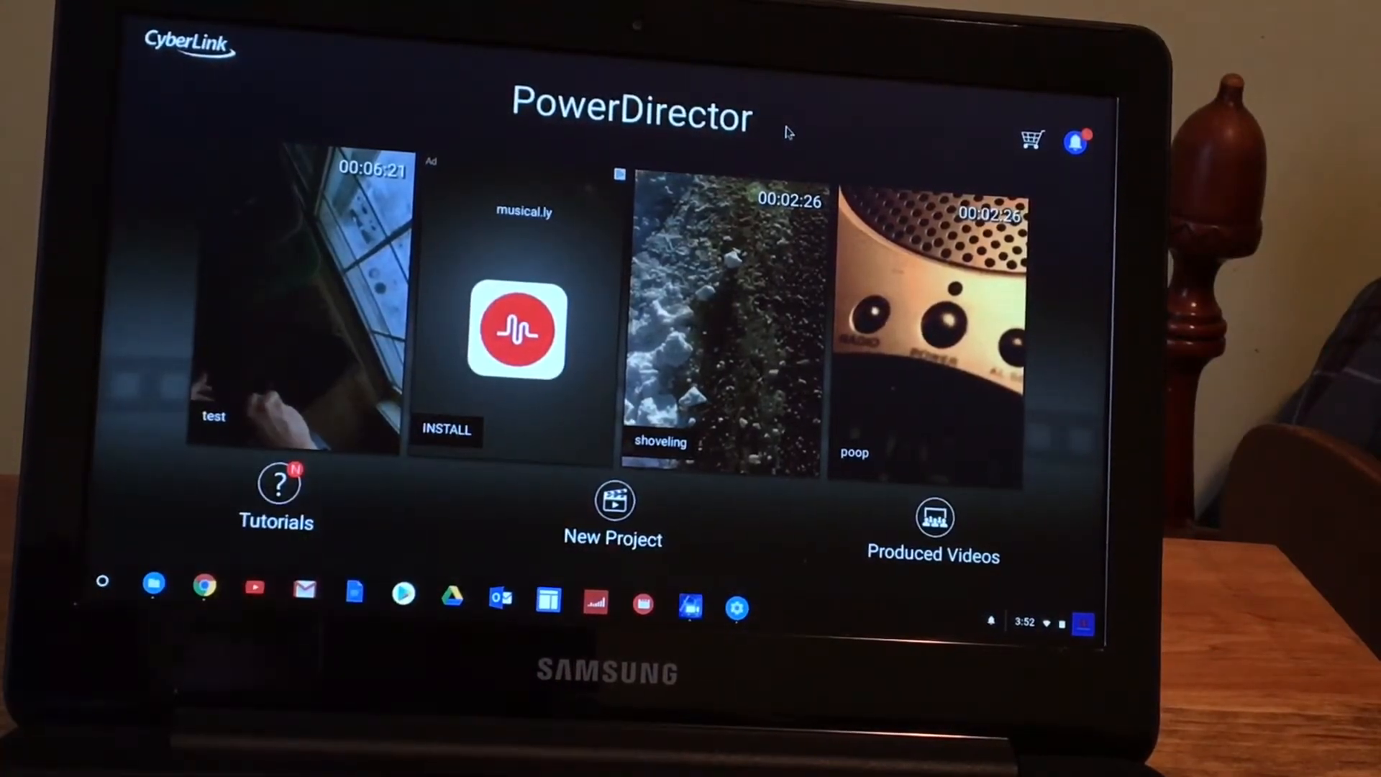
{"action": "mouse_move", "coordinate": [307, 315]}
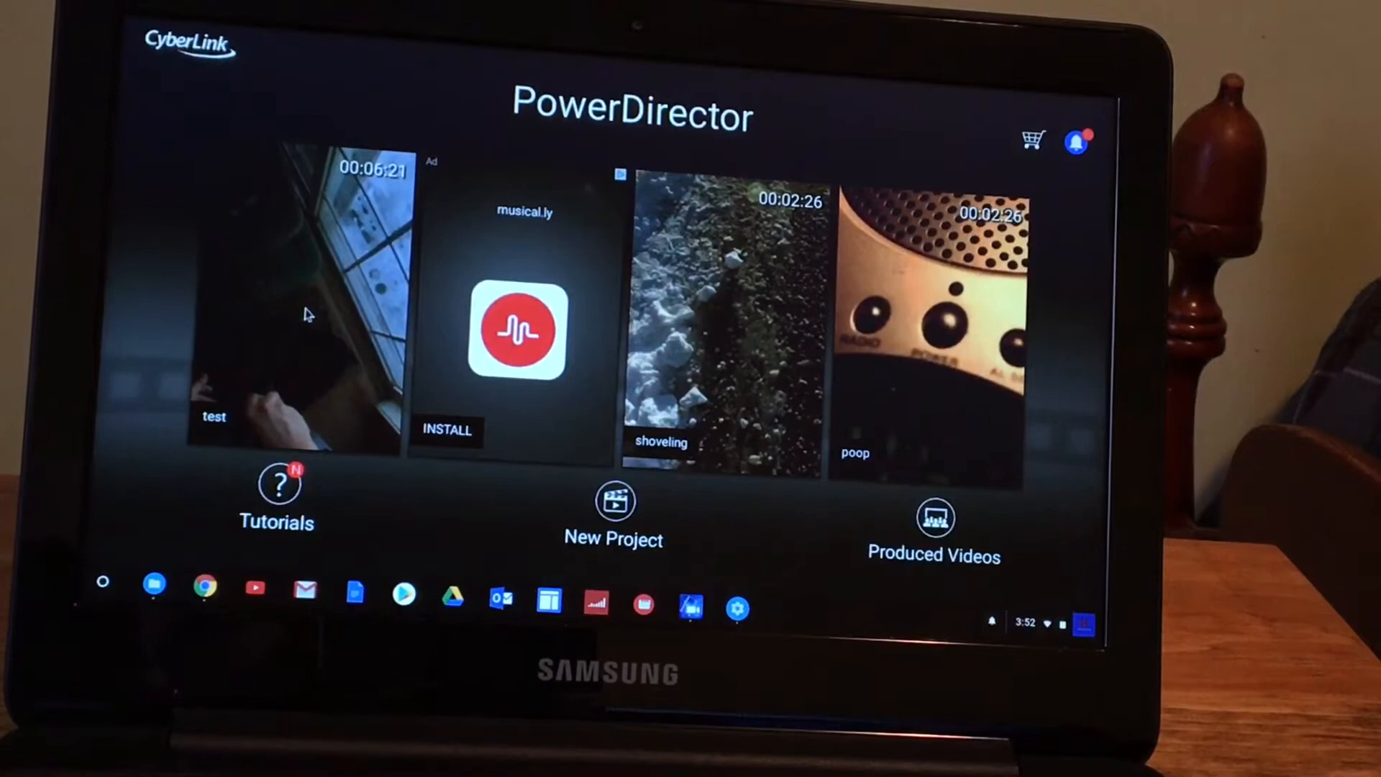
{"action": "left_click", "coordinate": [293, 308]}
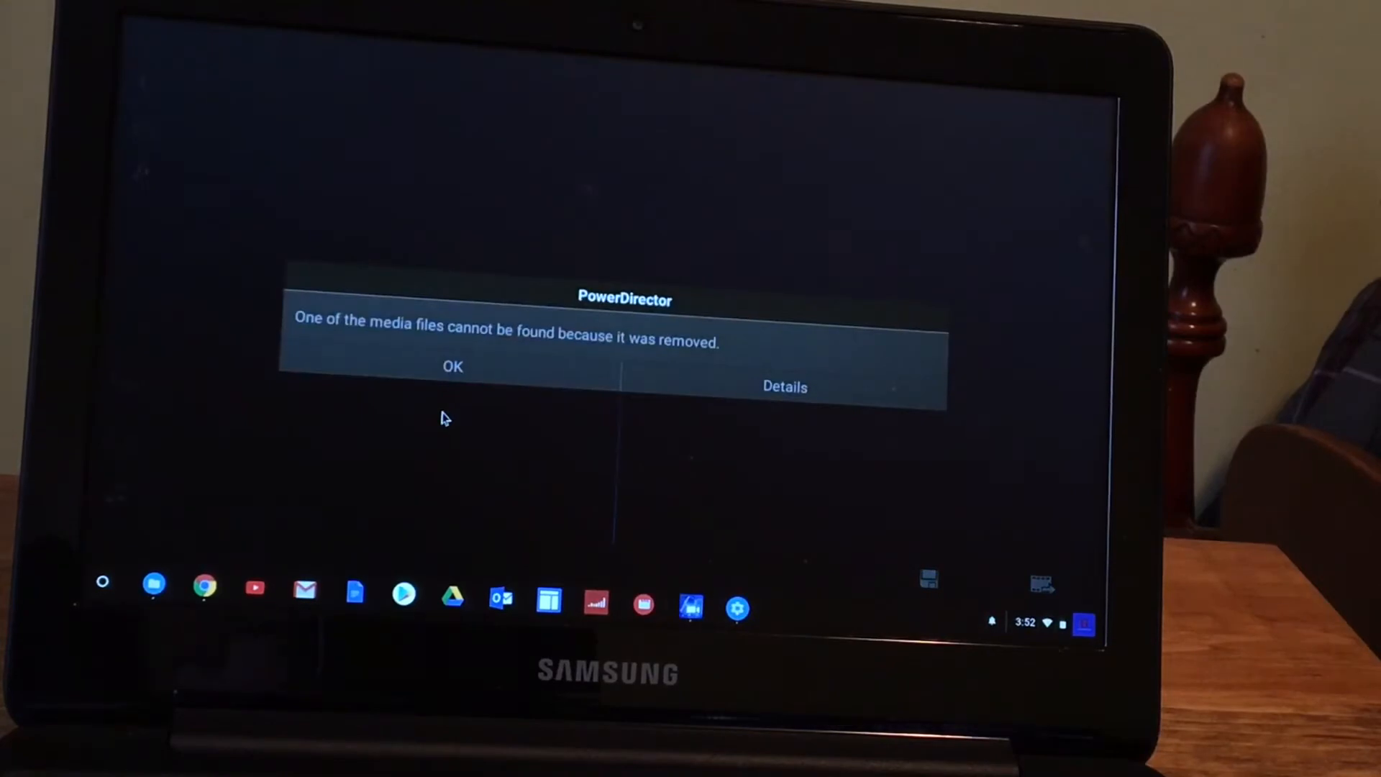
{"action": "left_click", "coordinate": [451, 367]}
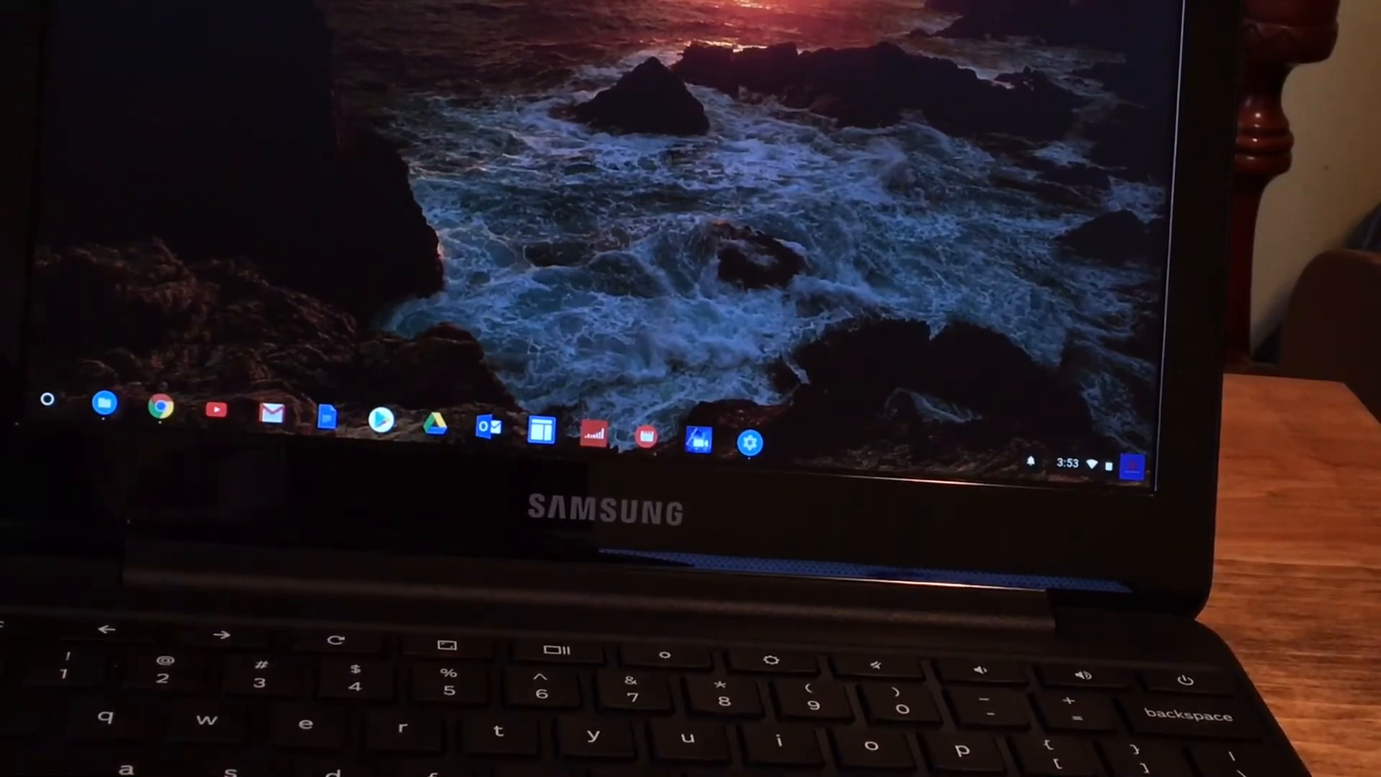
Step: Show the system status menu with network, volume and account details
{"action": "left_click", "coordinate": [1100, 462]}
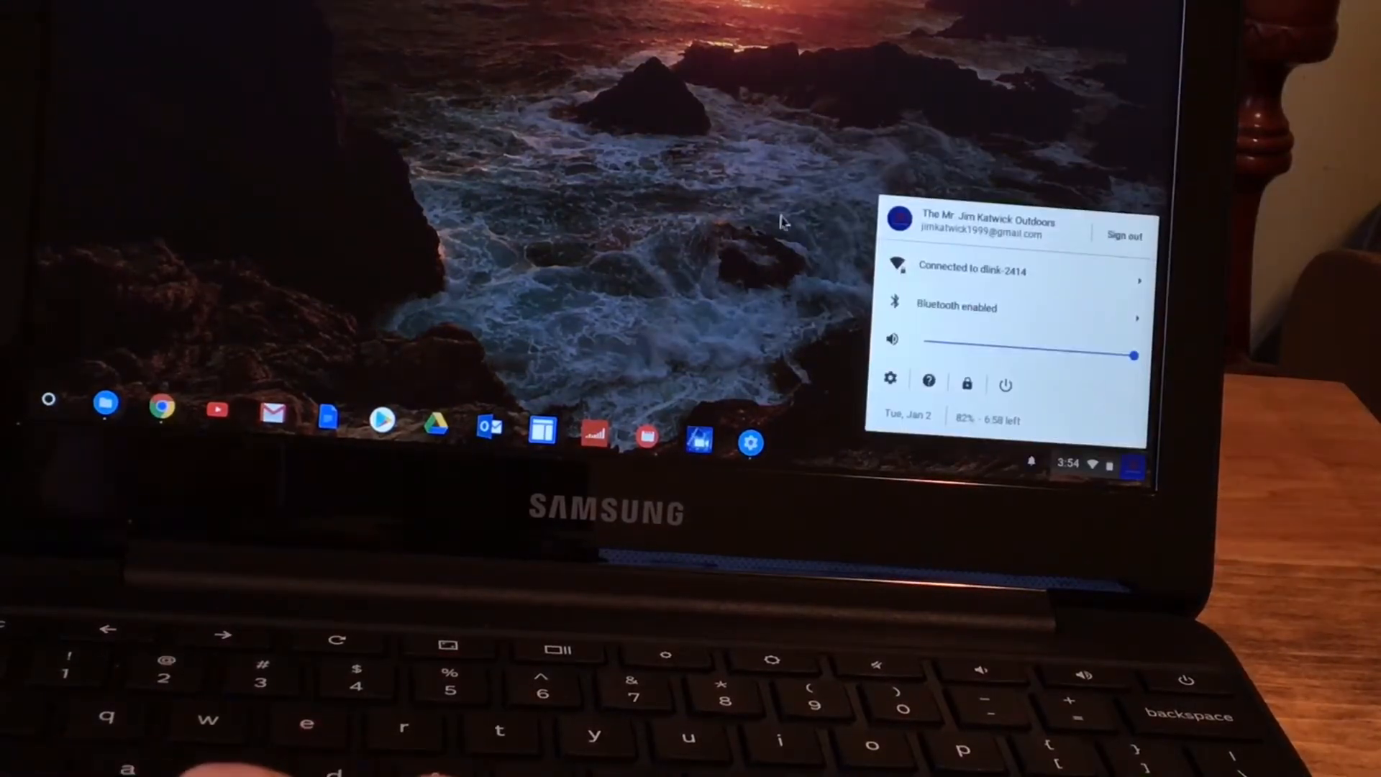
{"action": "mouse_move", "coordinate": [375, 160]}
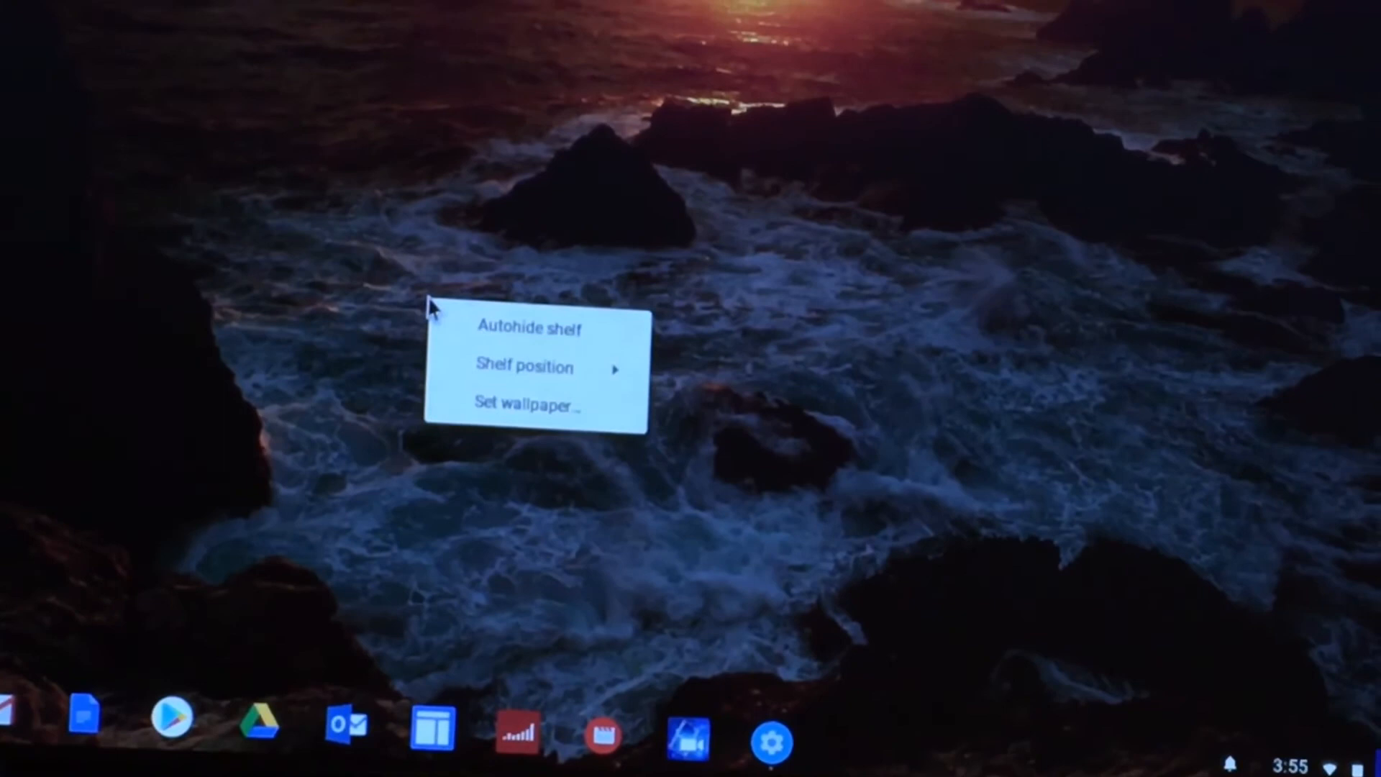
{"action": "mouse_move", "coordinate": [507, 423]}
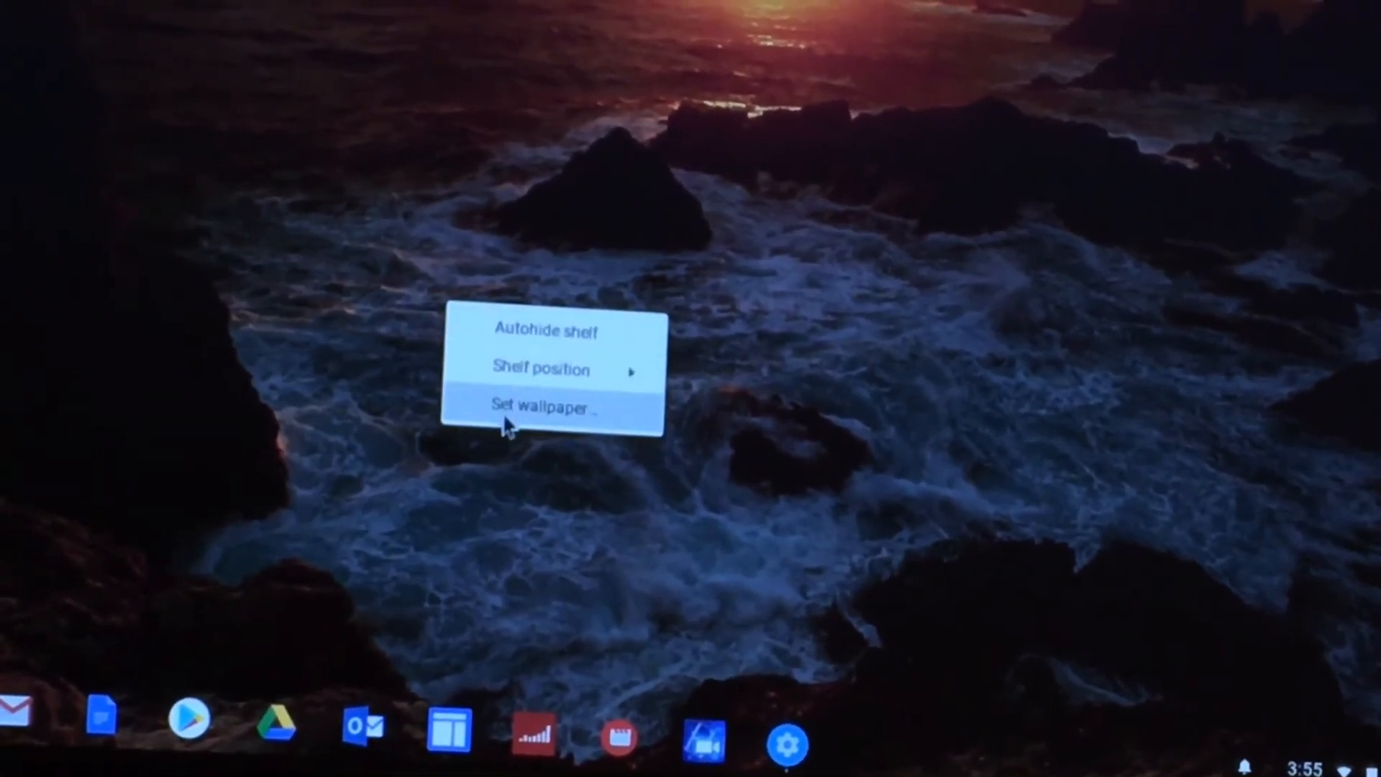
Step: Pick the blue mountain lake landscape as the desktop wallpaper and dismiss the chooser
{"action": "left_click", "coordinate": [541, 407]}
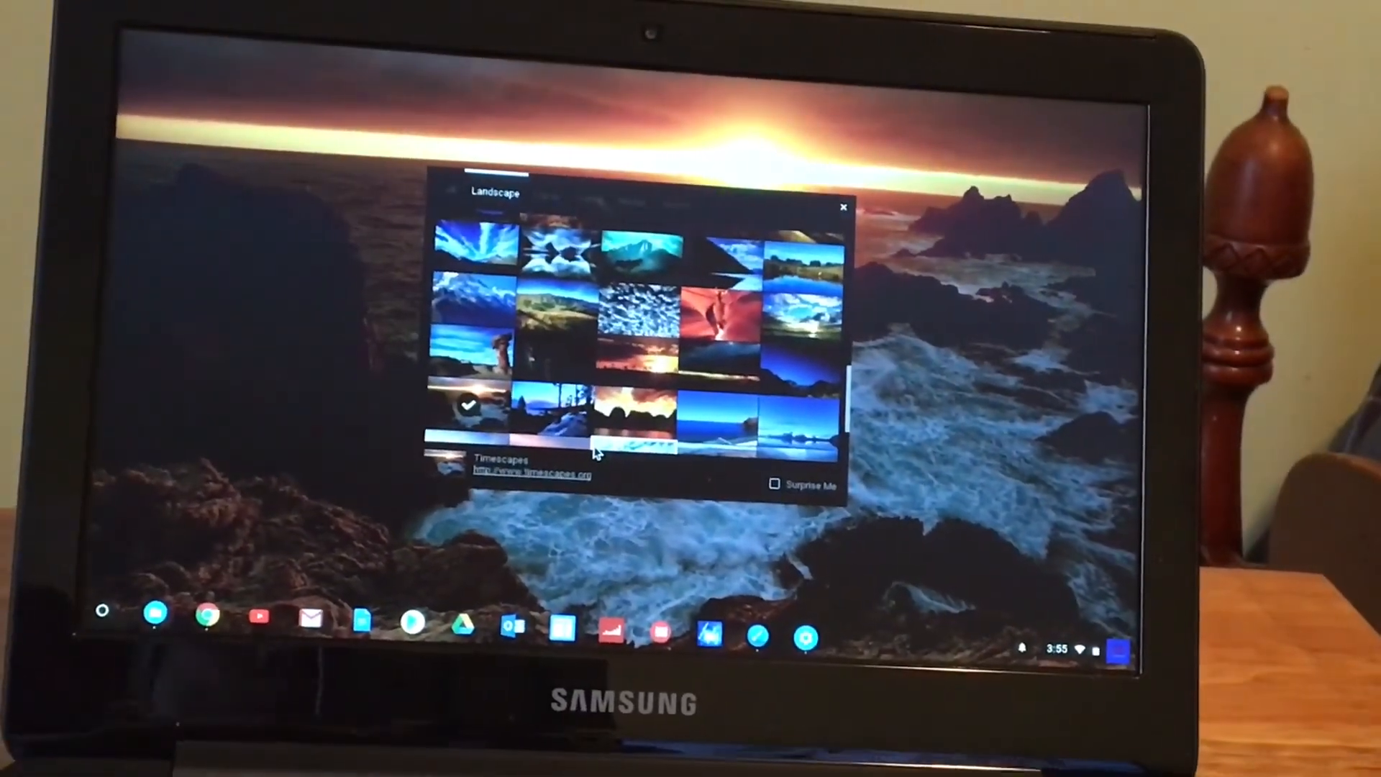
{"action": "left_click", "coordinate": [713, 414]}
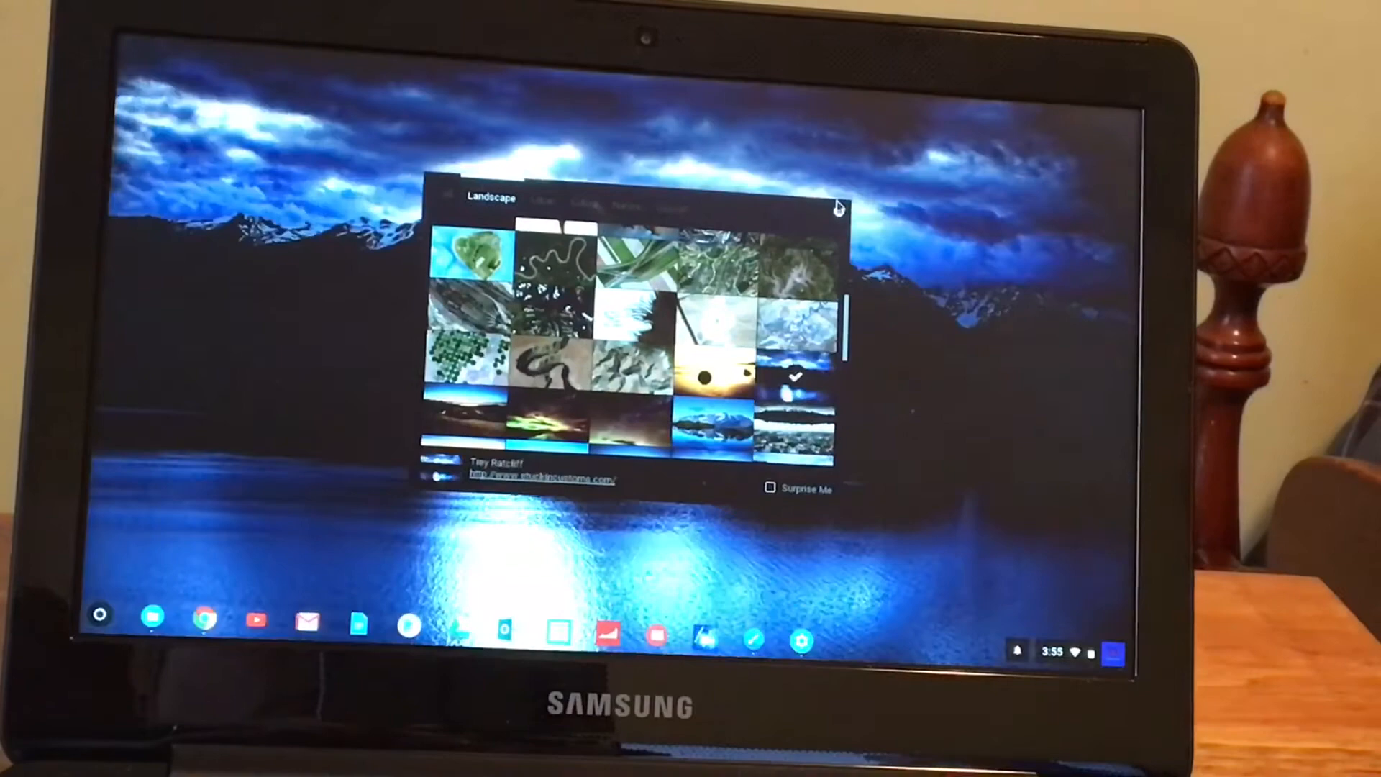
{"action": "left_click", "coordinate": [837, 204]}
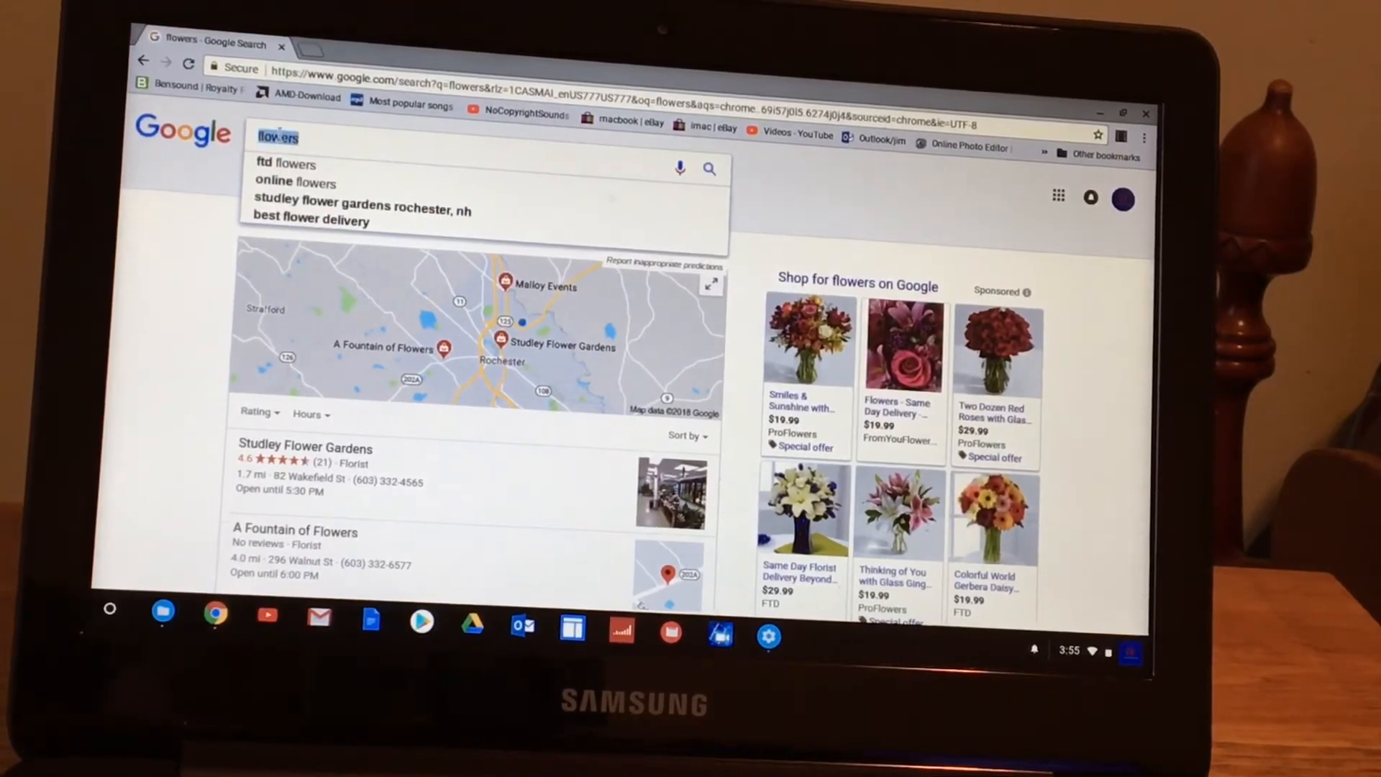
Step: Copy the searched word 'flowers' and launch Google Docs from the shelf
{"action": "right_click", "coordinate": [278, 137]}
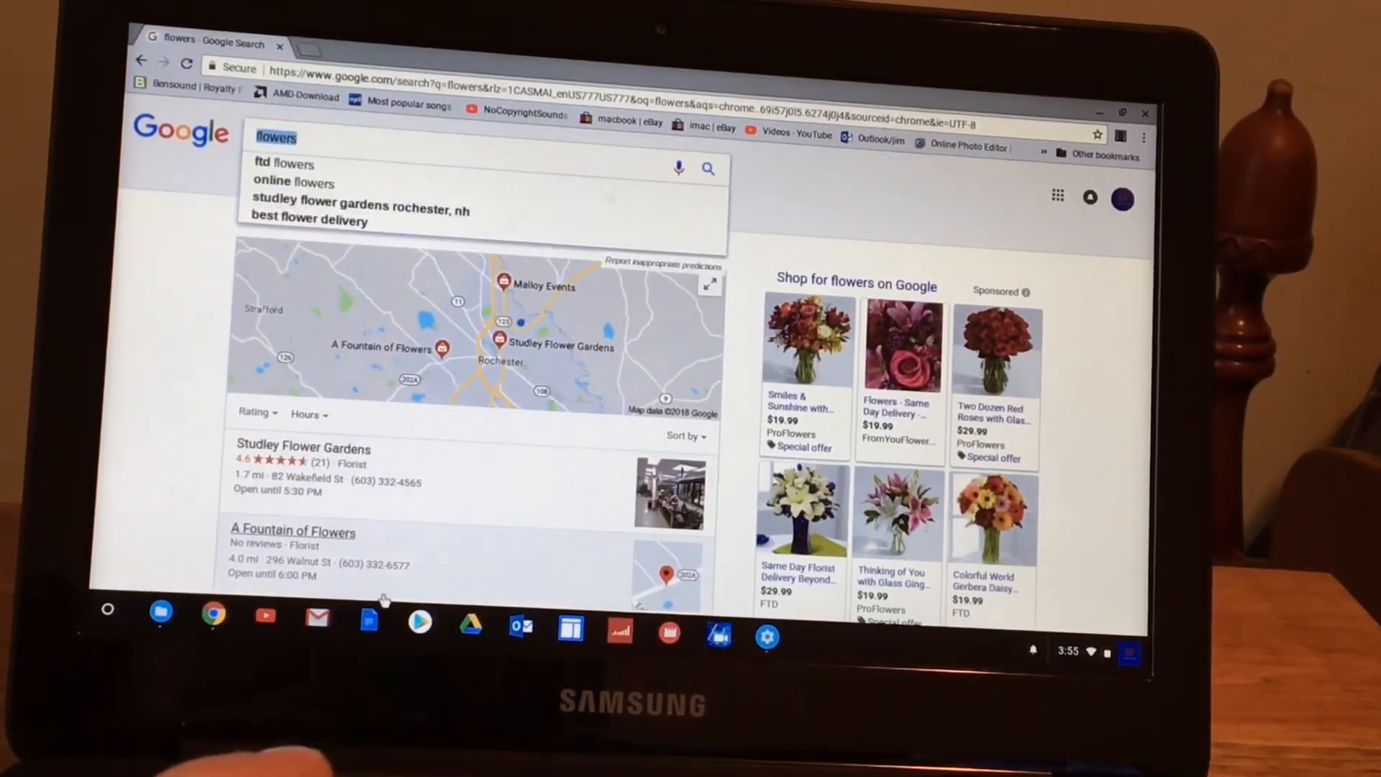
{"action": "left_click", "coordinate": [368, 617]}
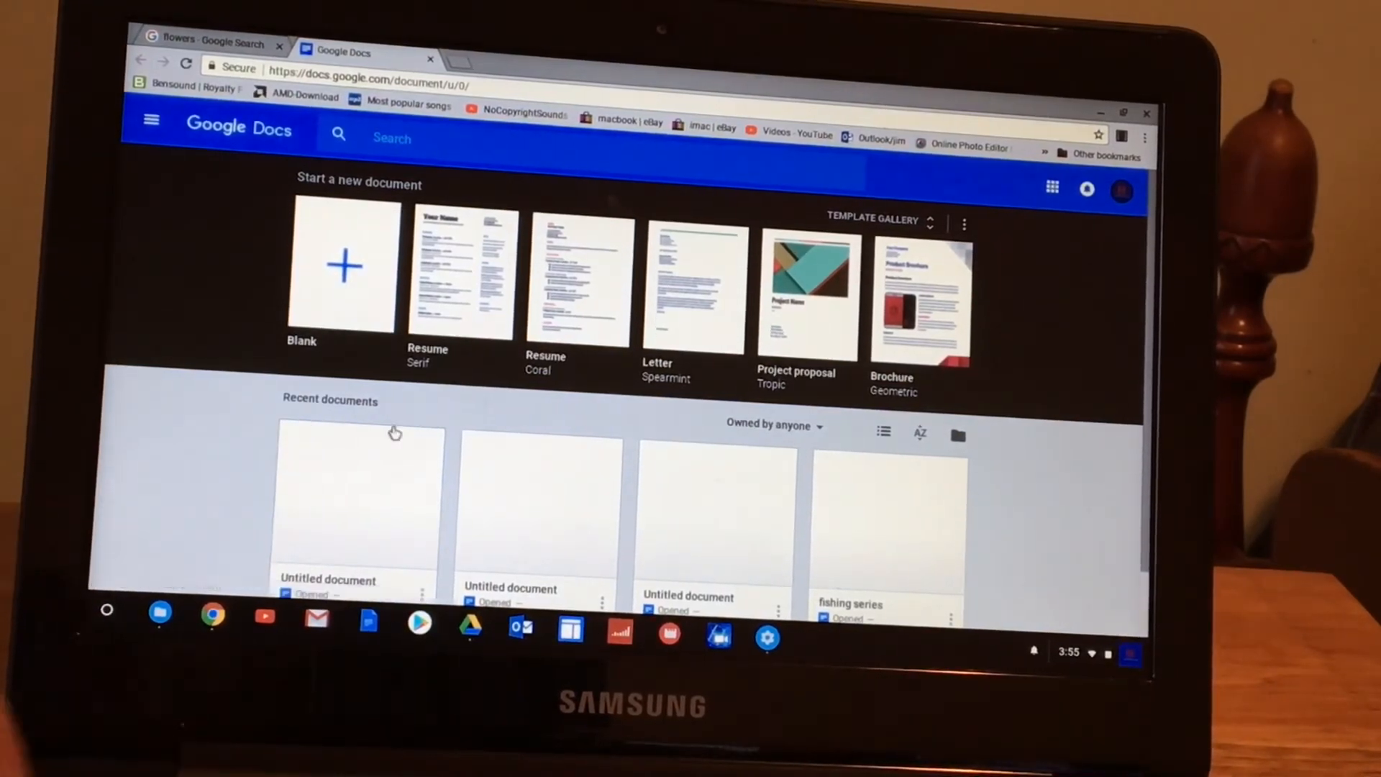
{"action": "mouse_move", "coordinate": [397, 296]}
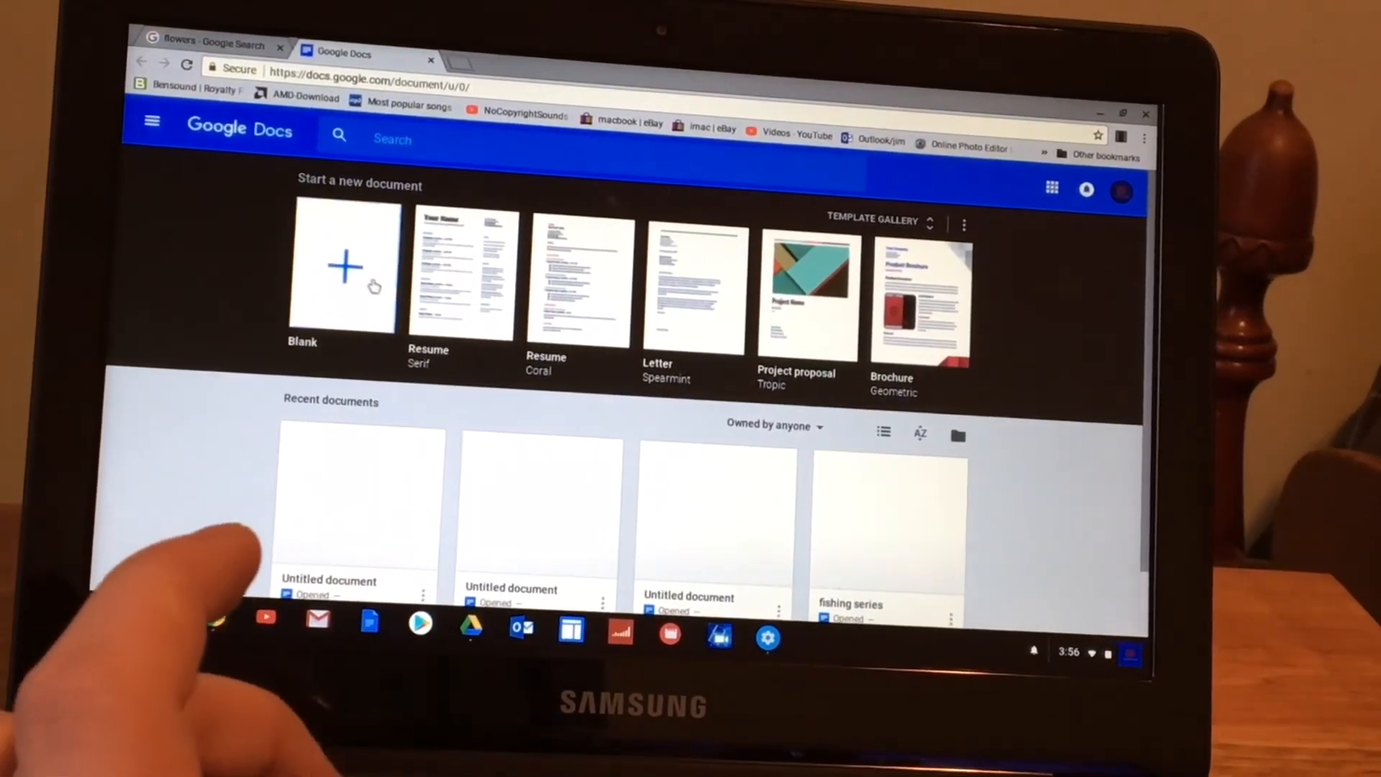
Step: Start a blank document and paste the word 'flowers' into its body
{"action": "left_click", "coordinate": [343, 264]}
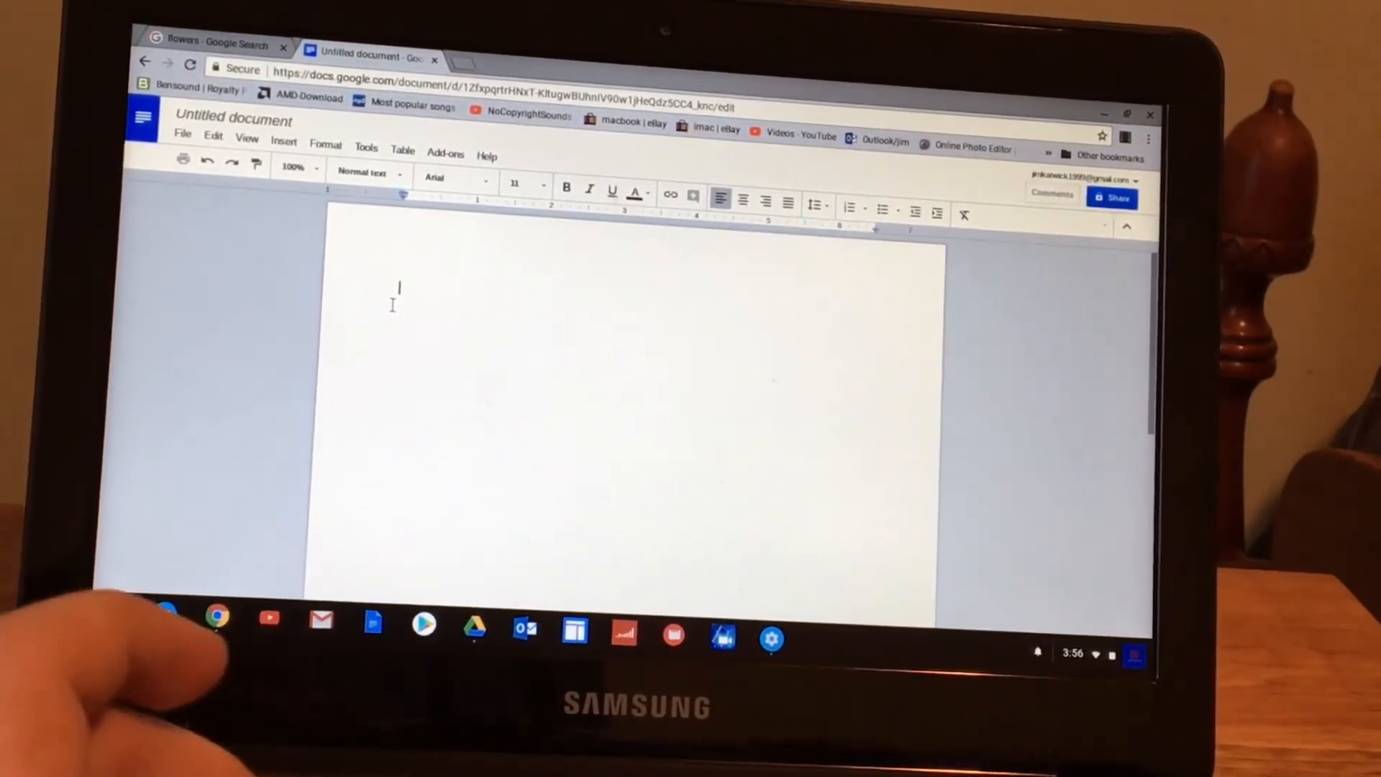
{"action": "right_click", "coordinate": [397, 287]}
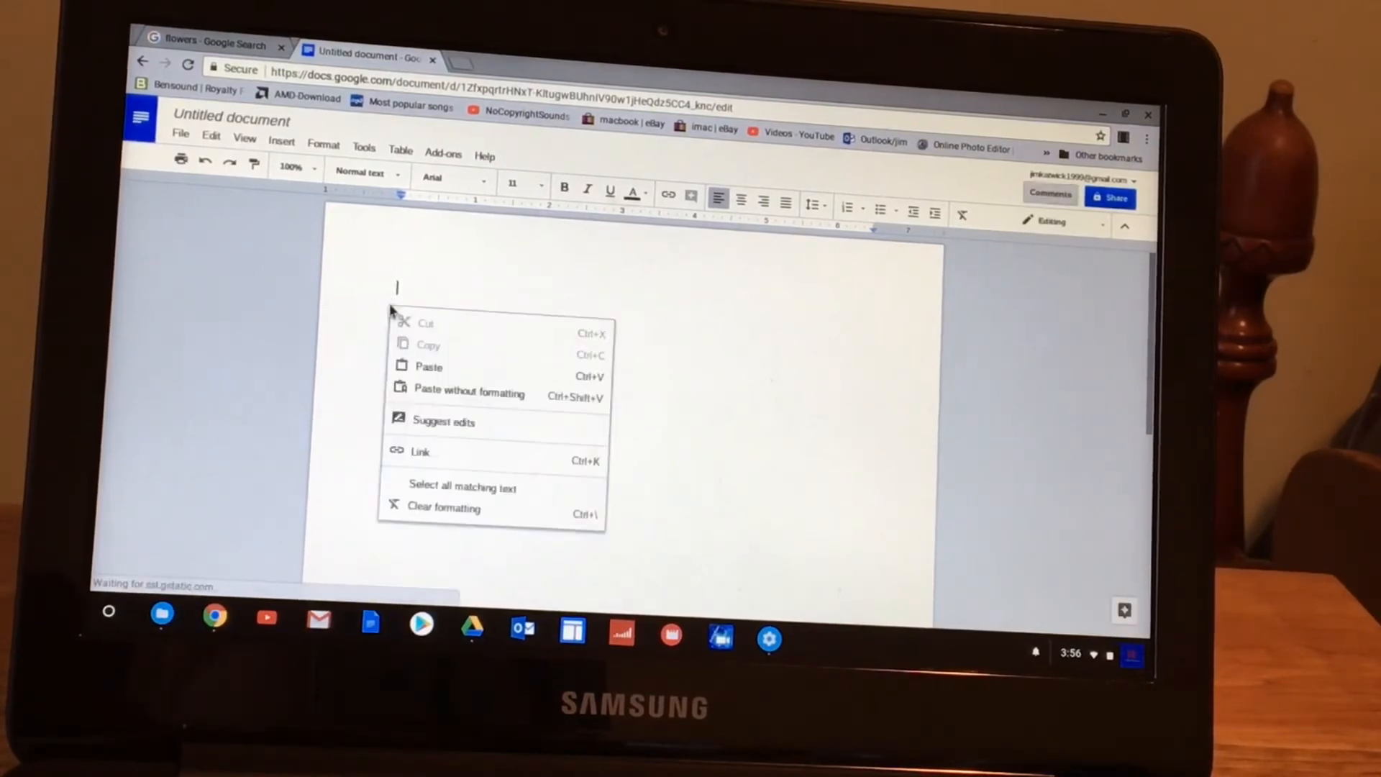
{"action": "left_click", "coordinate": [429, 367]}
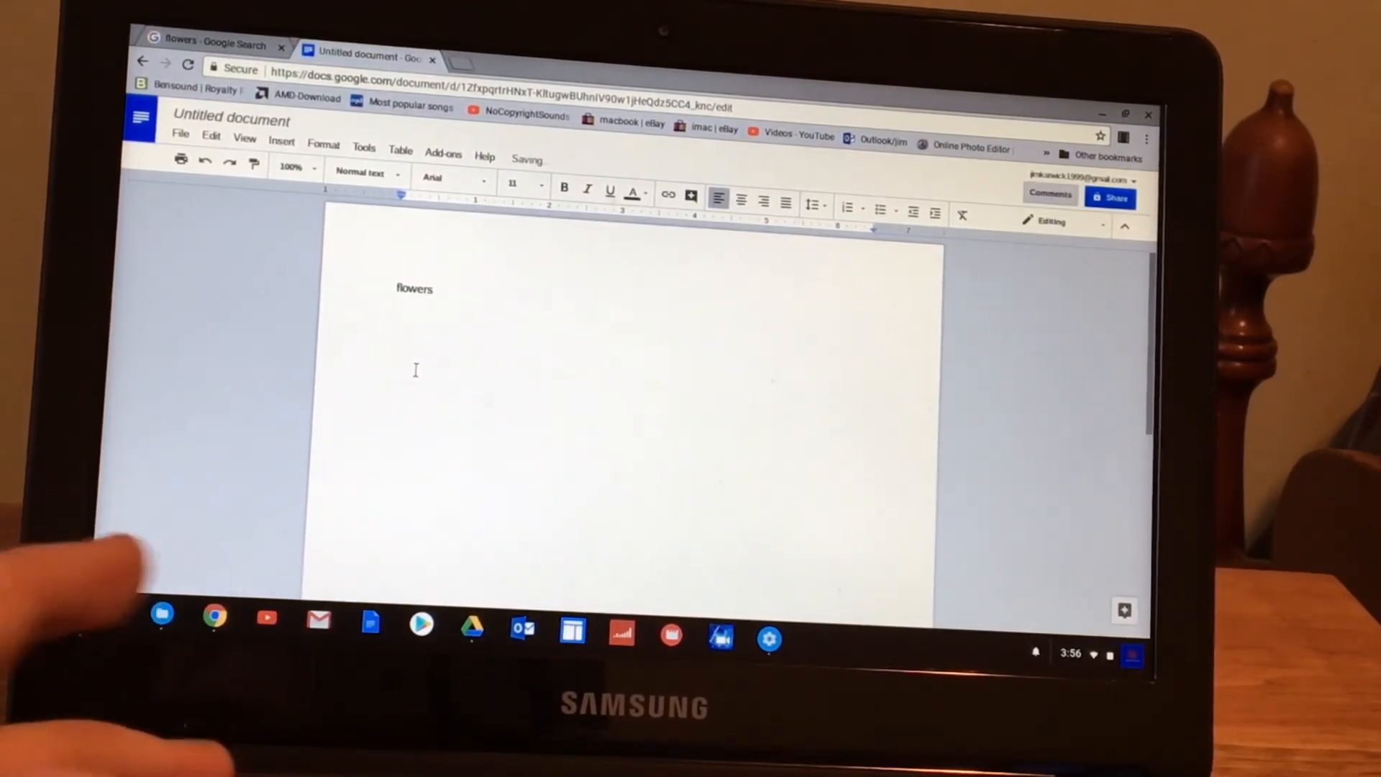